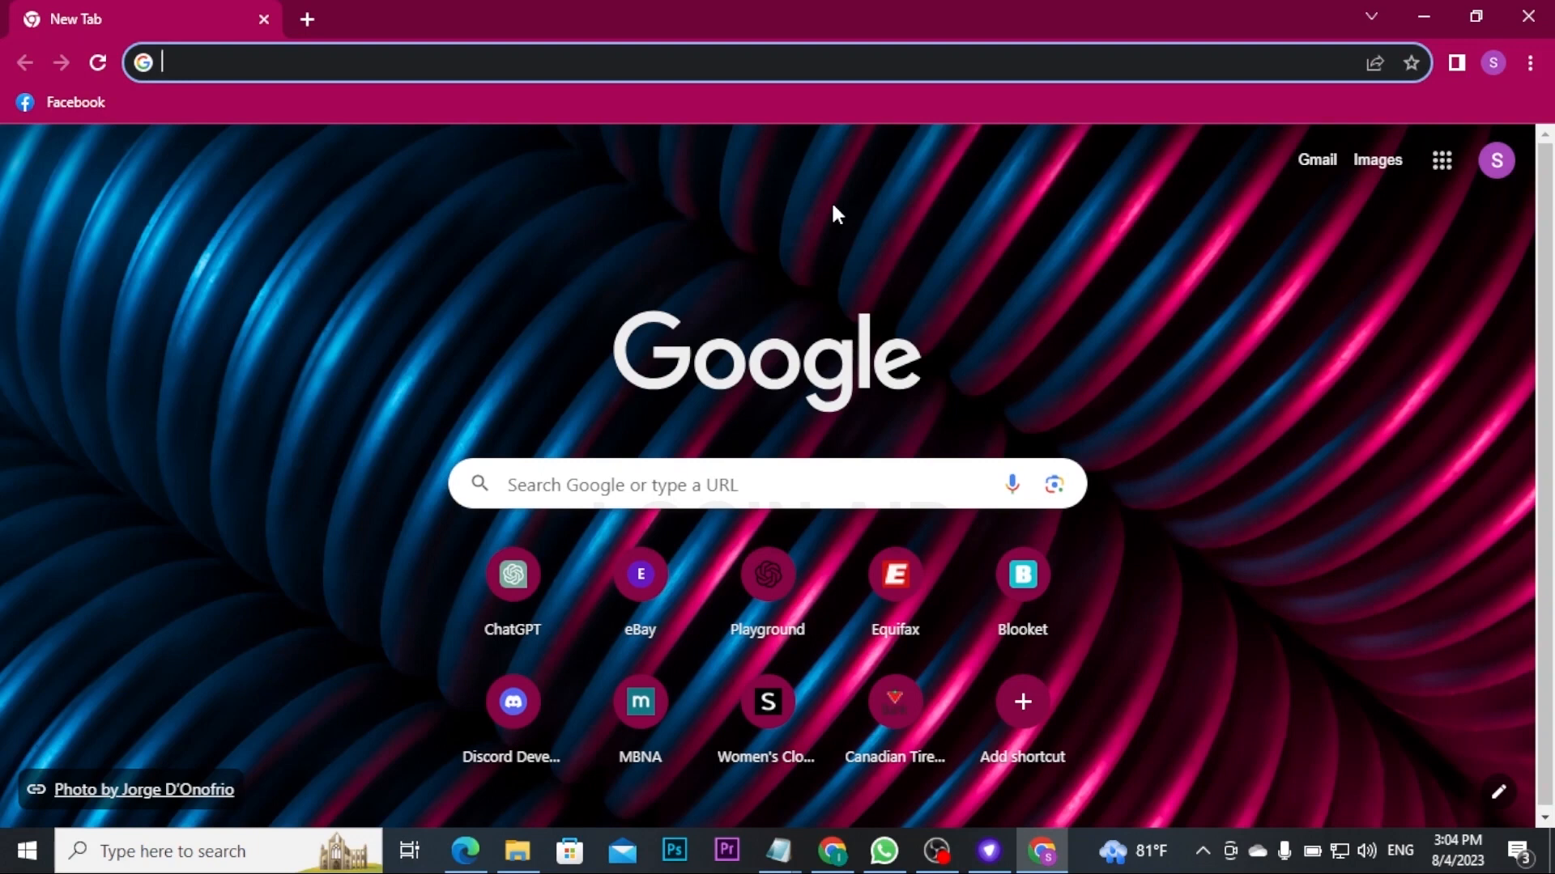
Go to pay.hyperwallet.com so the Hyperwallet welcome page with its sign-in form loads.
type("pay")
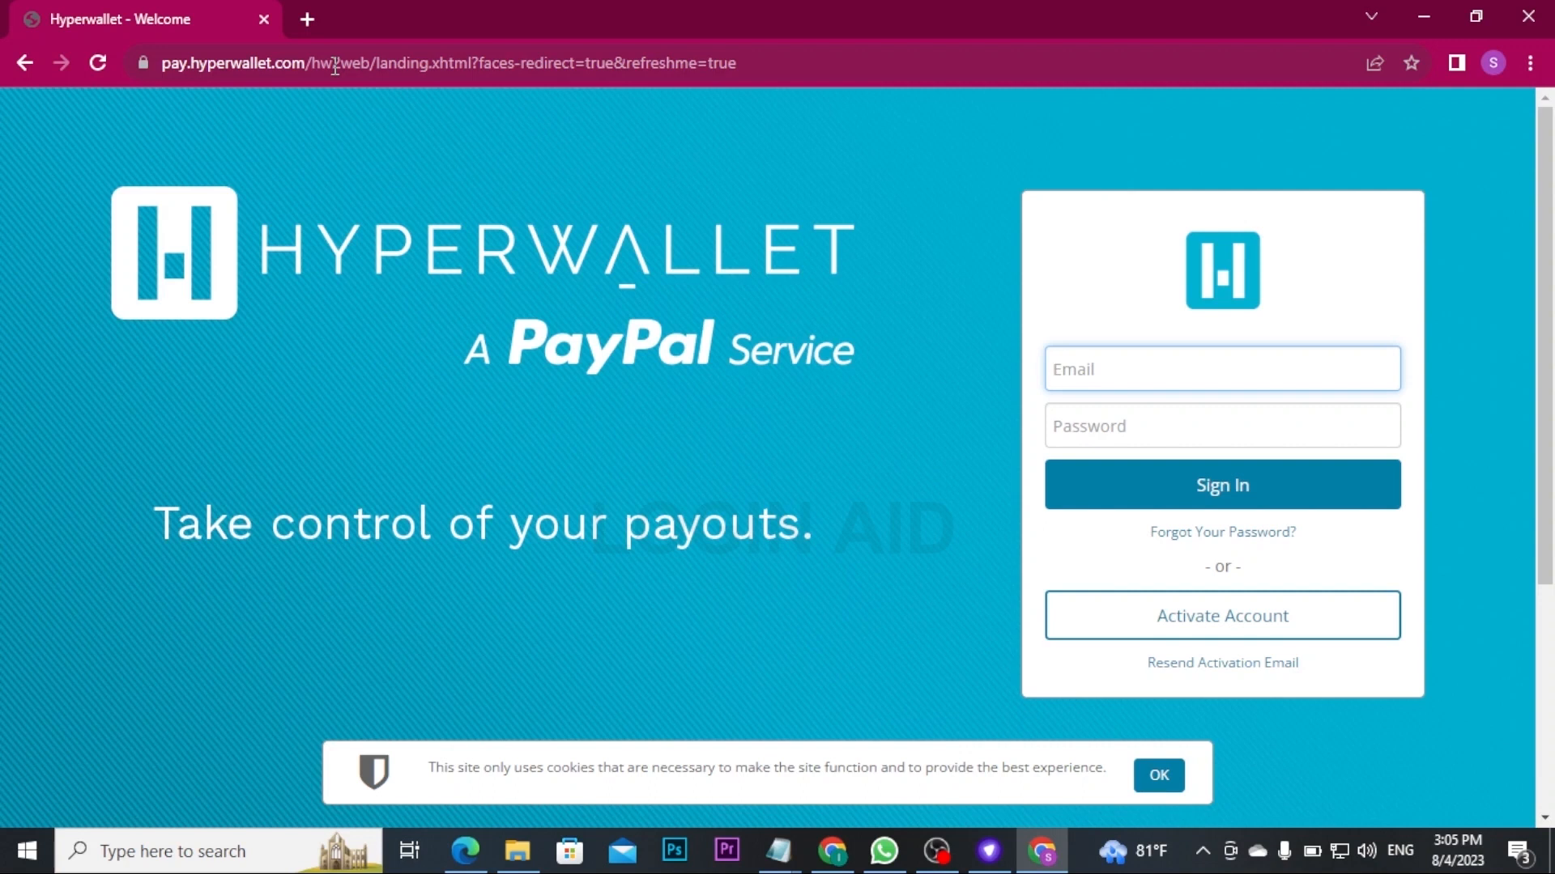
left_click(1221, 369)
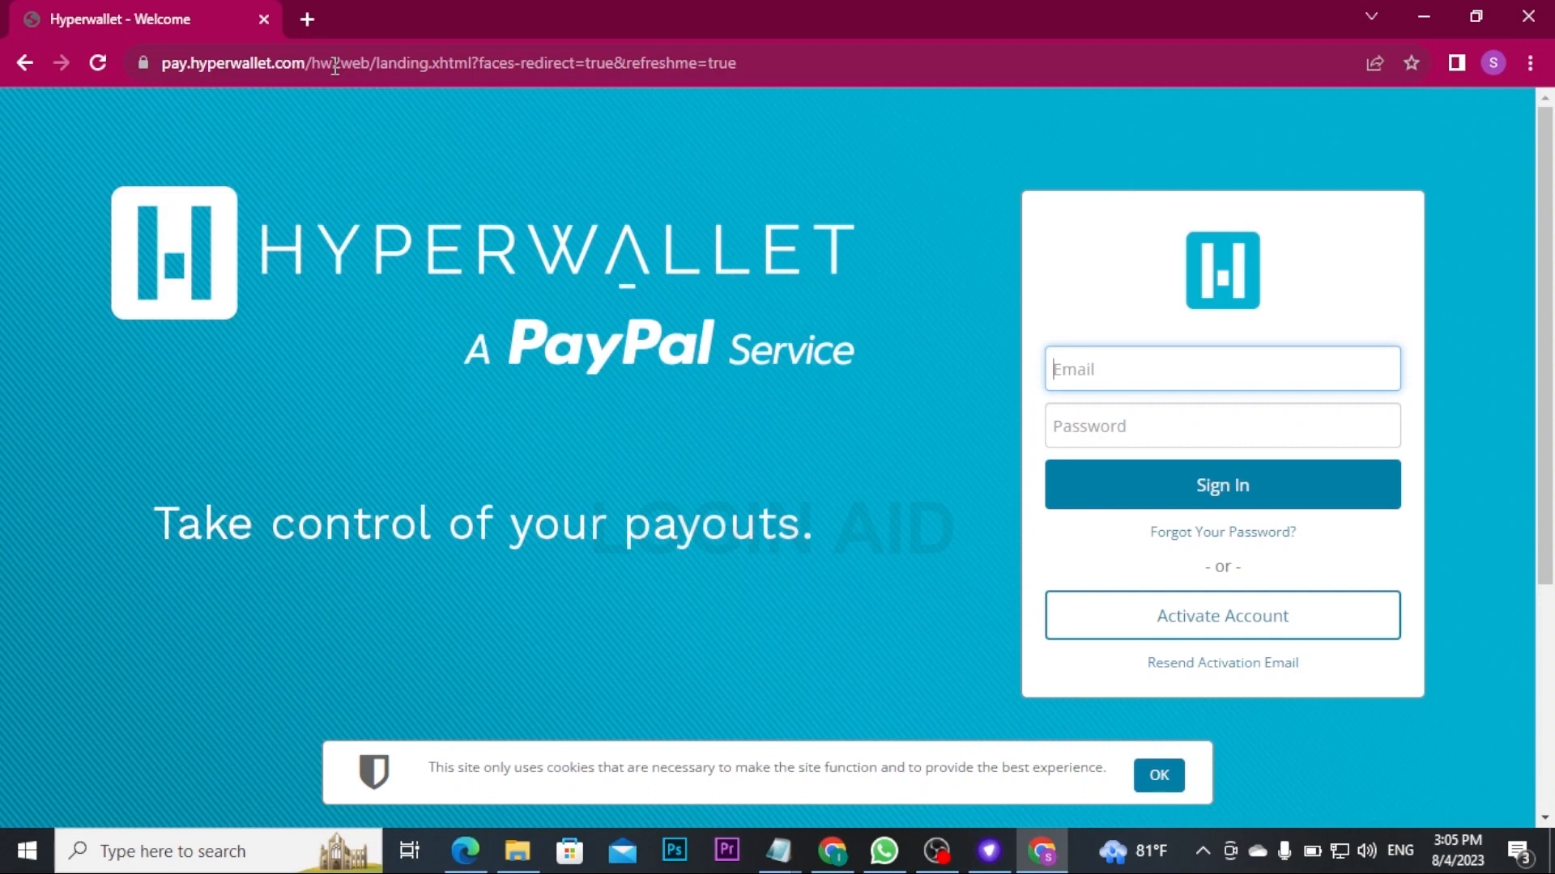
mouse_move(999, 397)
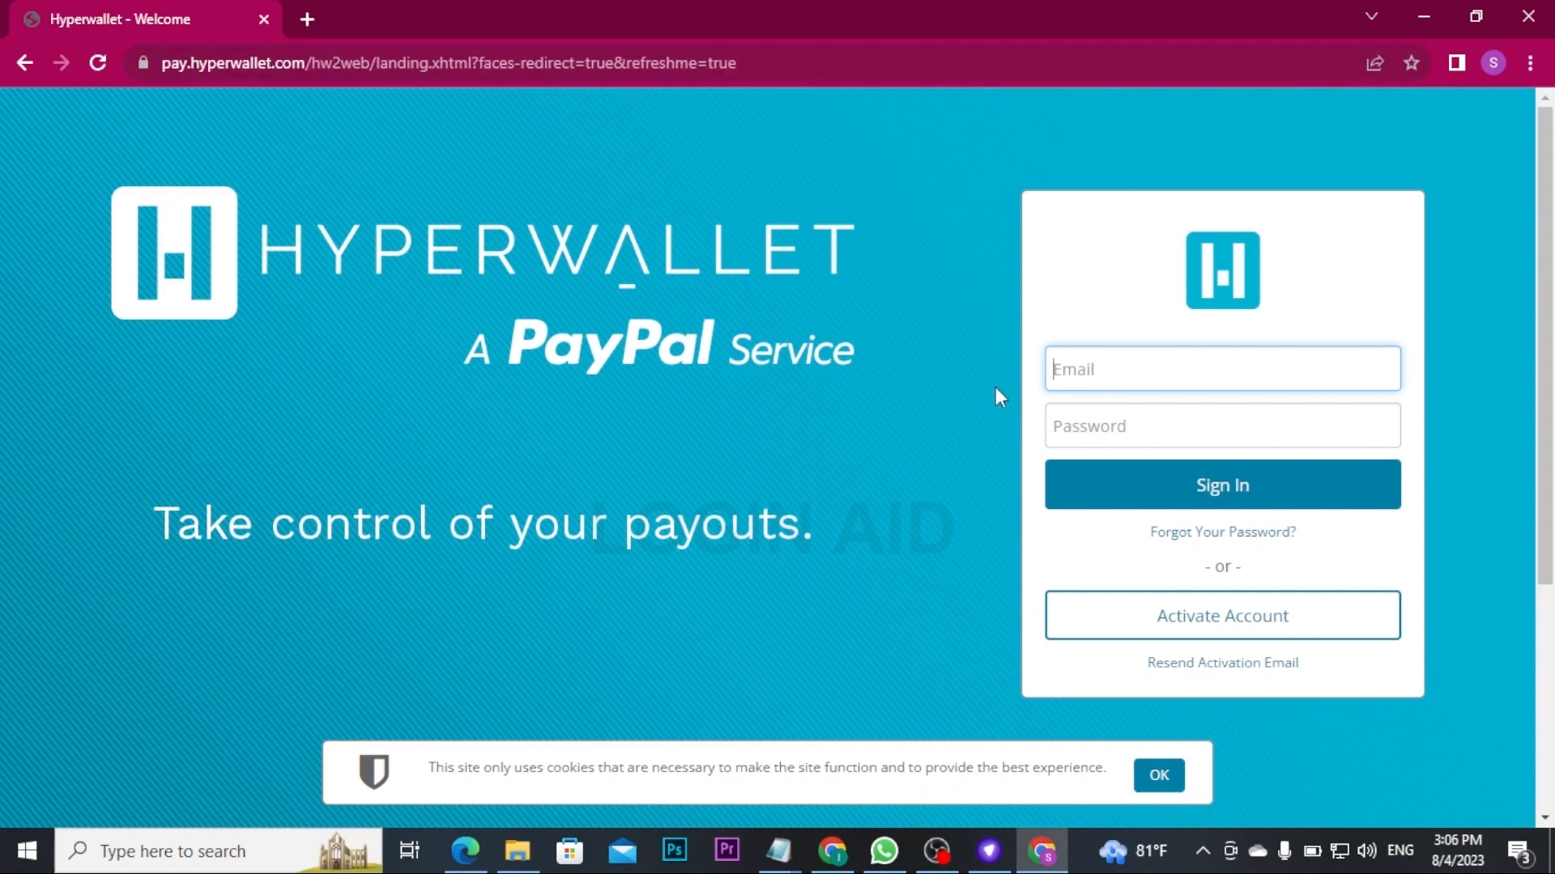
mouse_move(1101, 360)
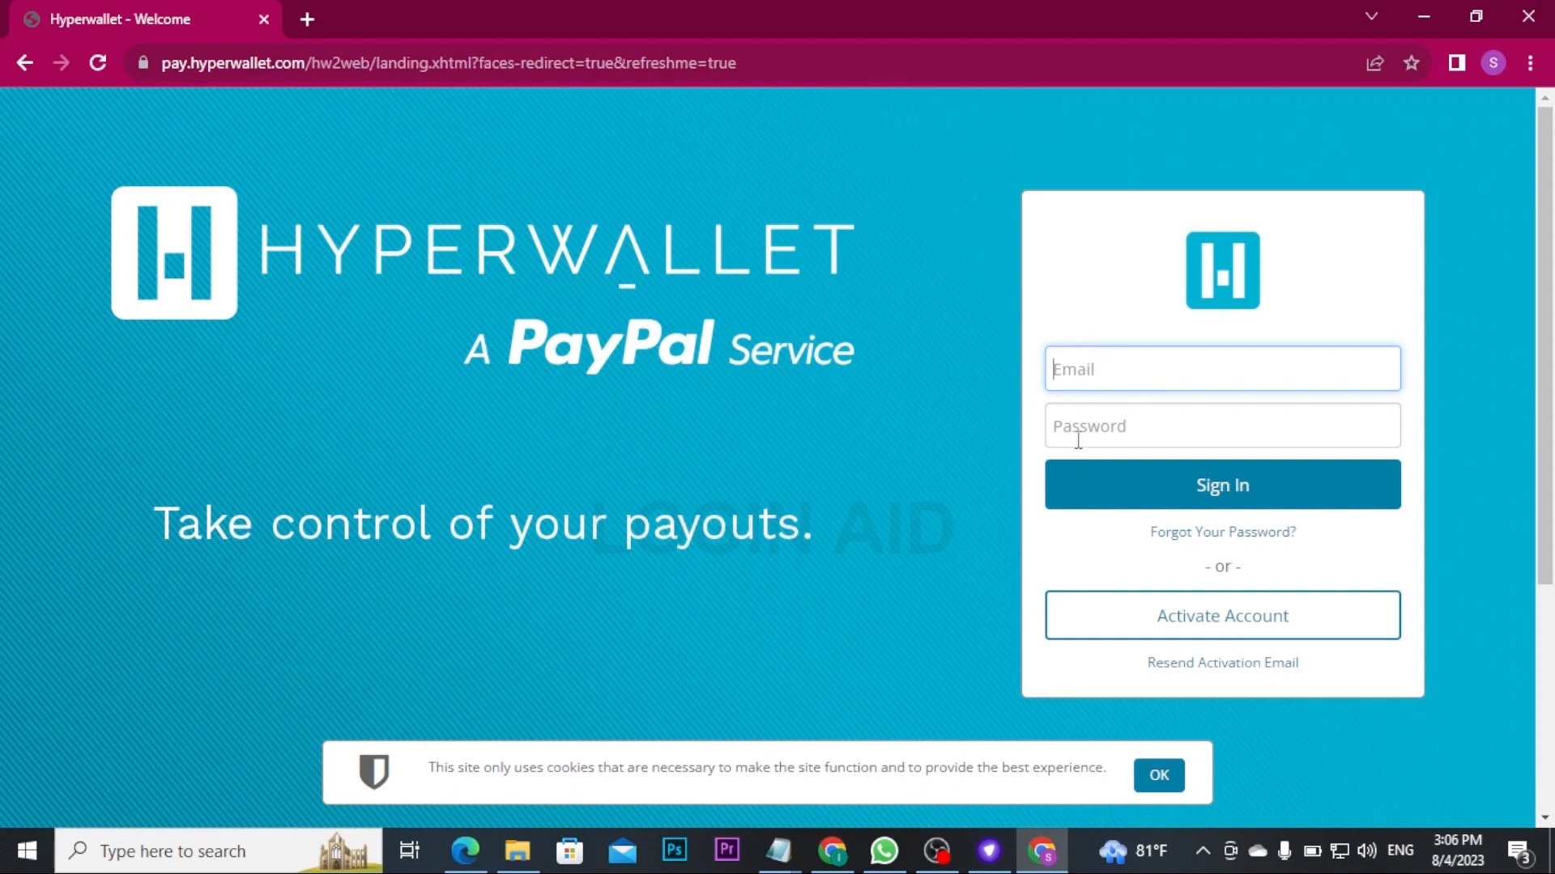
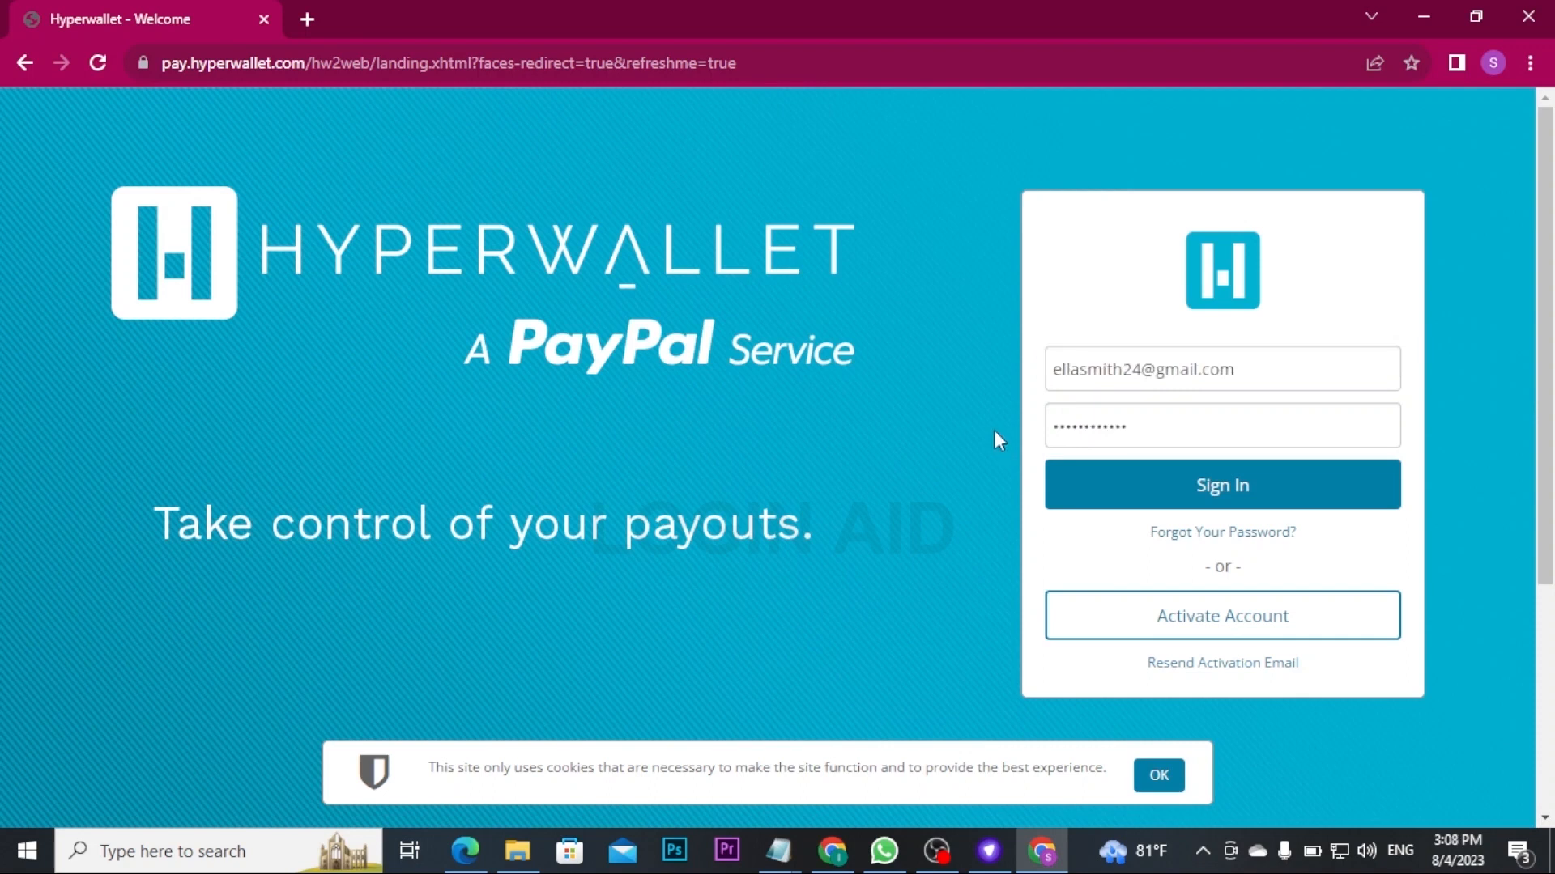
mouse_move(1247, 570)
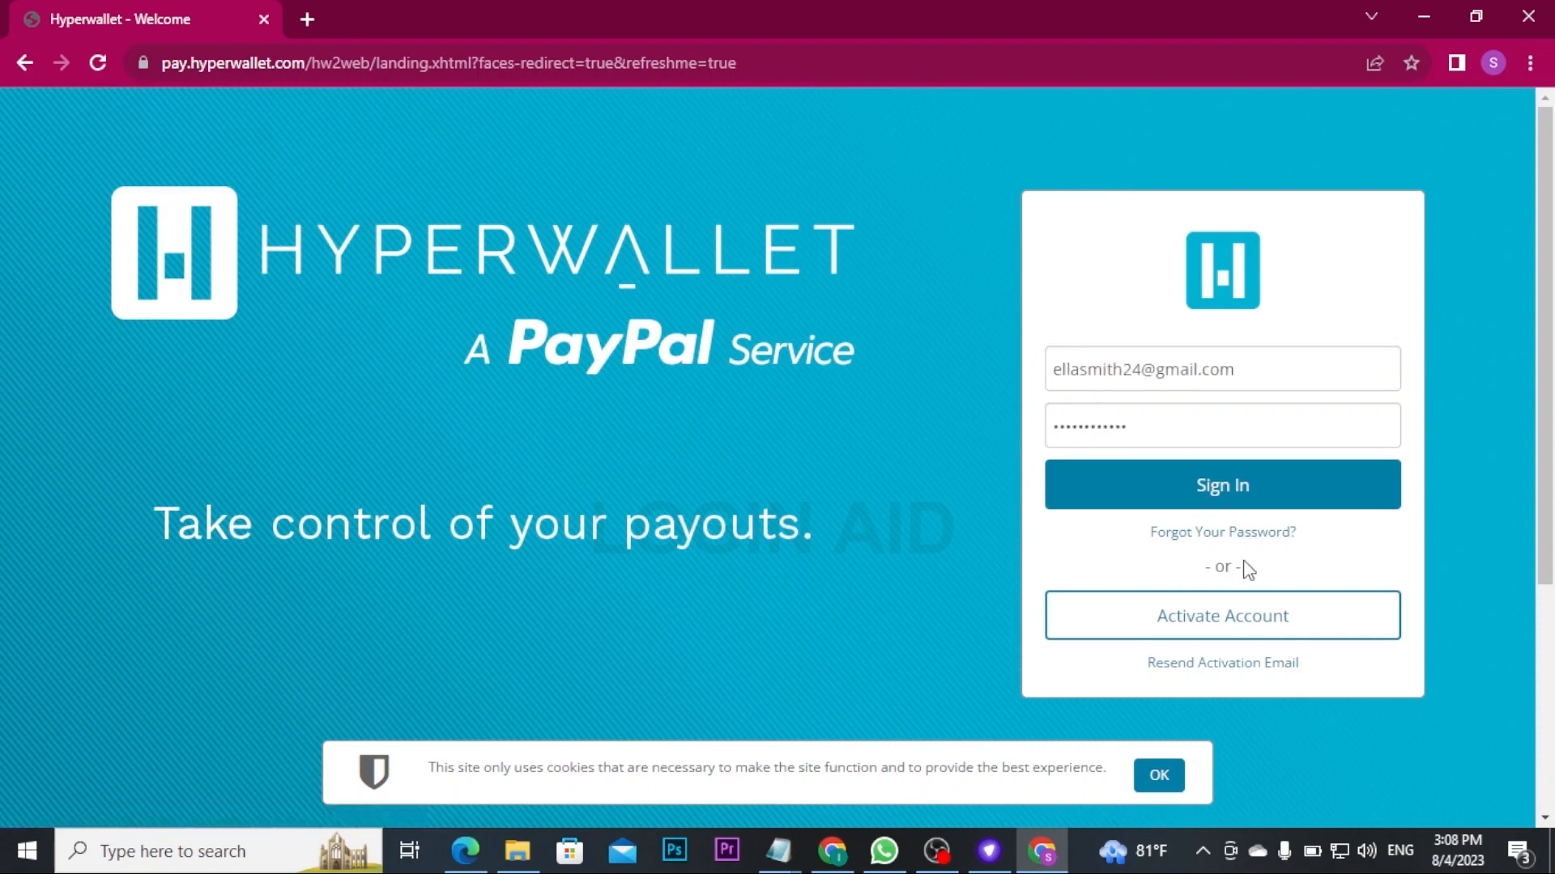
mouse_move(1221, 532)
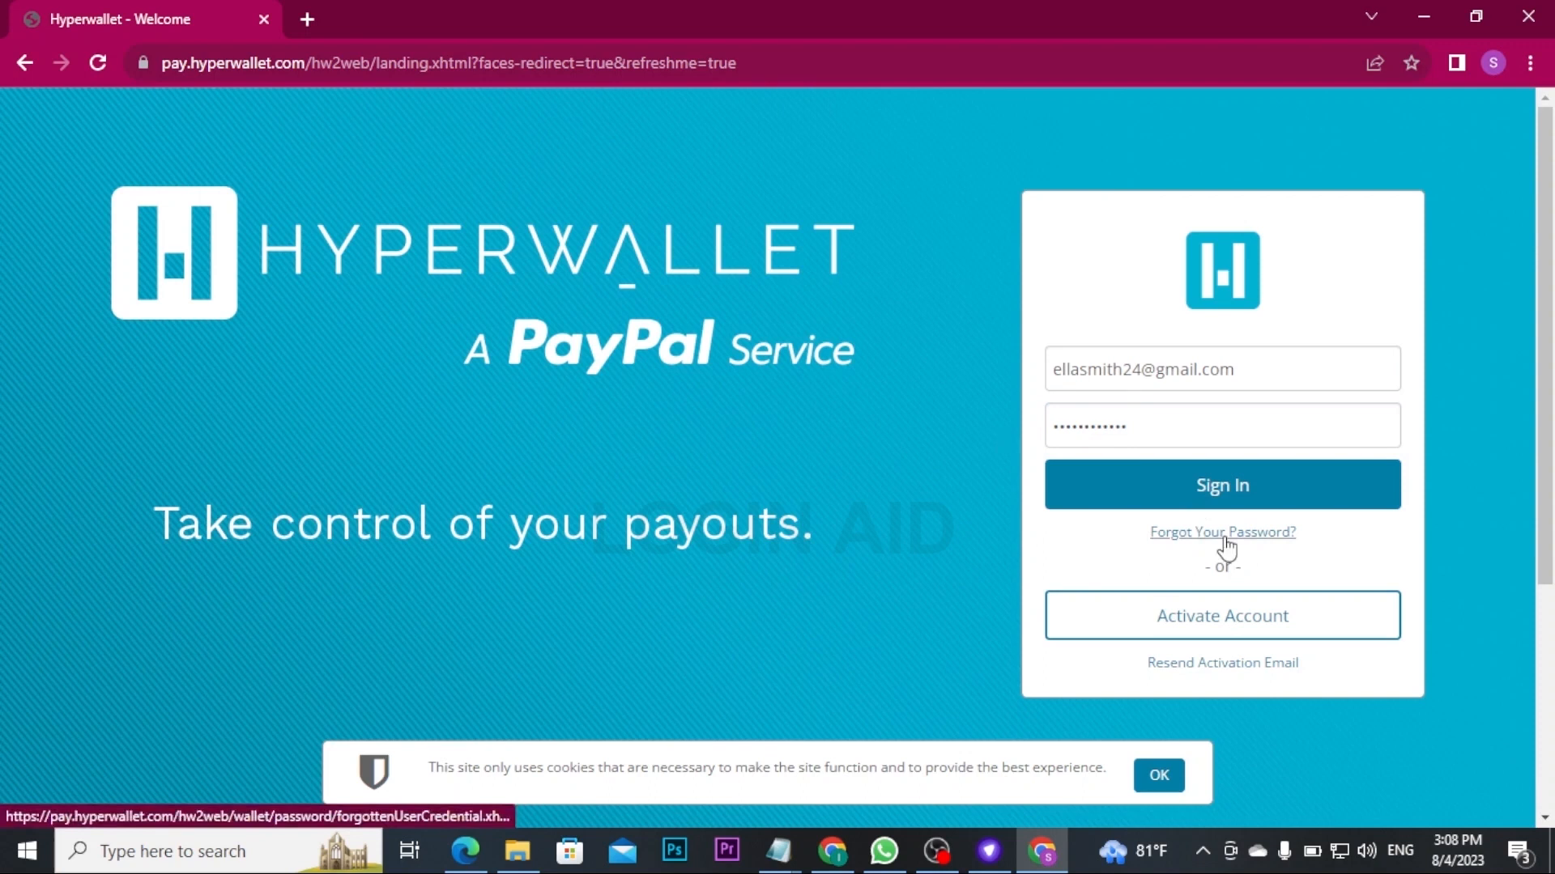
mouse_move(1226, 355)
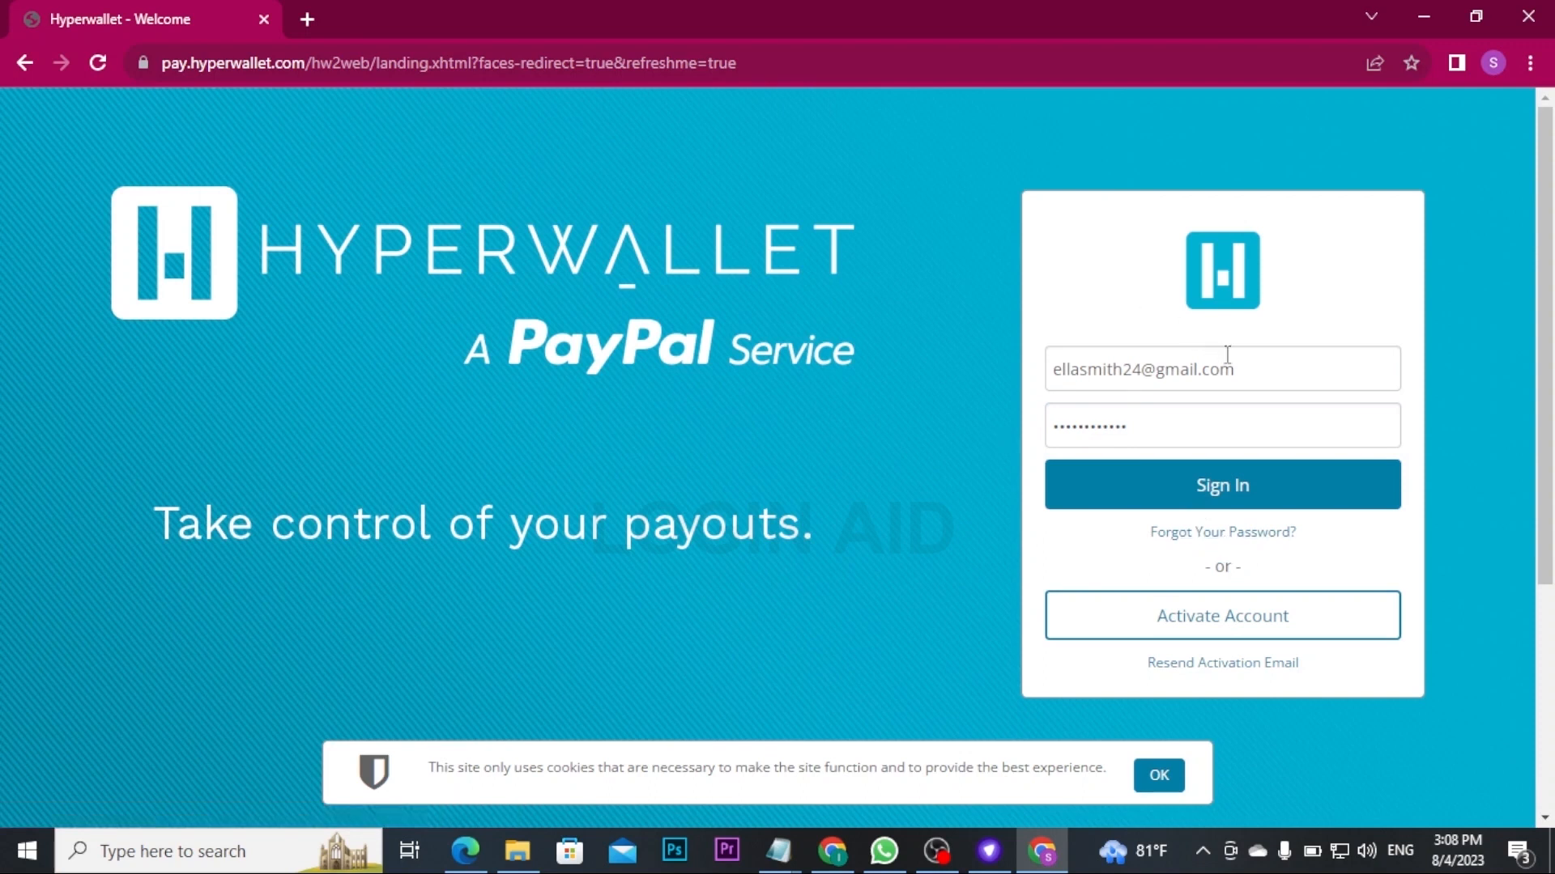
mouse_move(1088, 581)
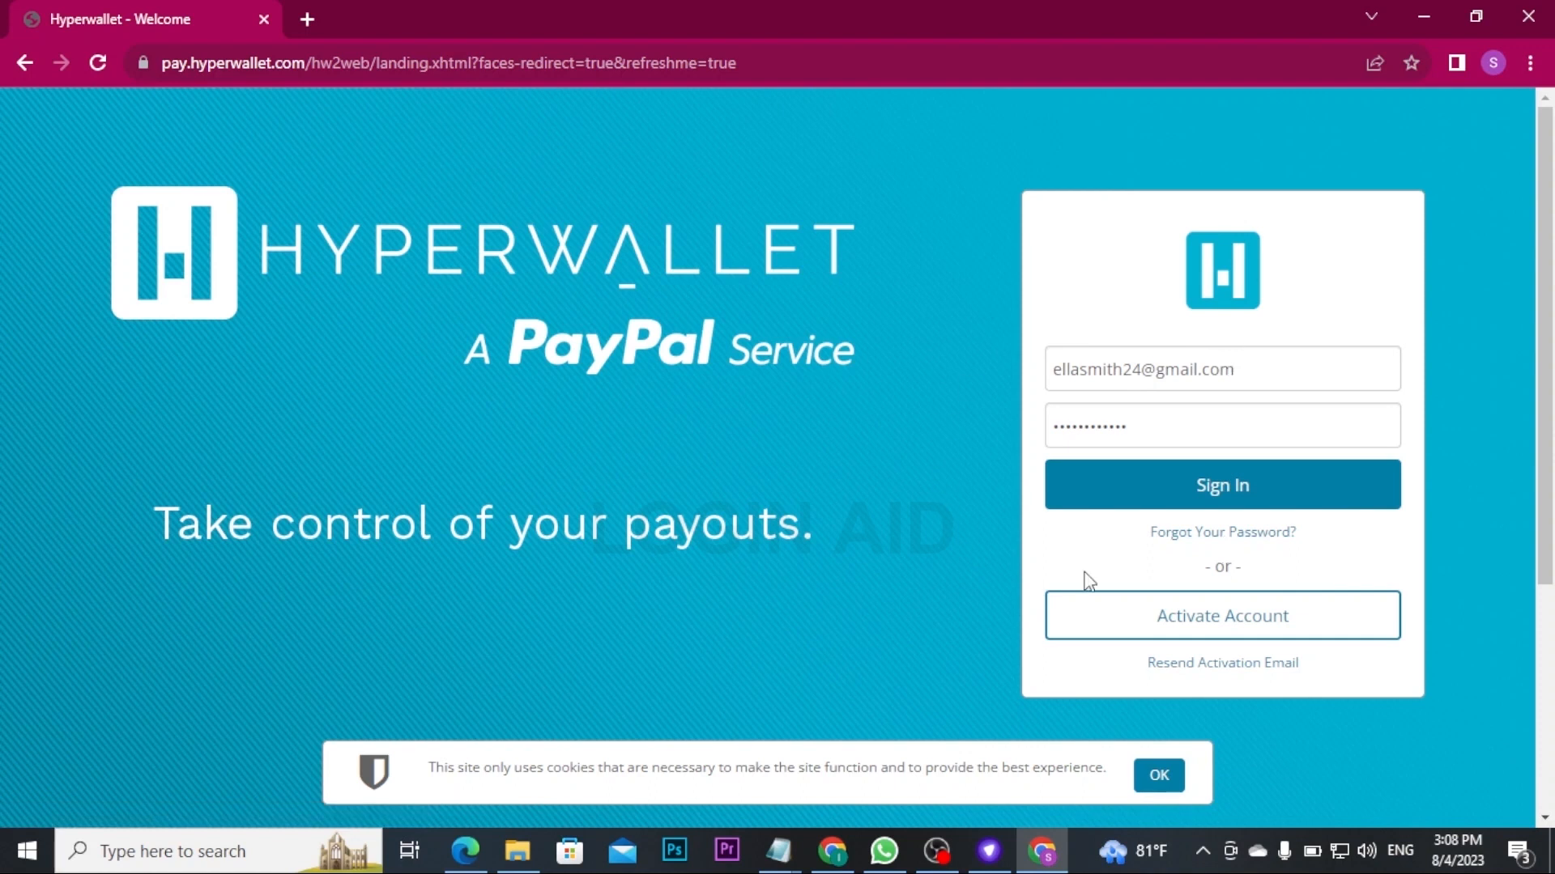